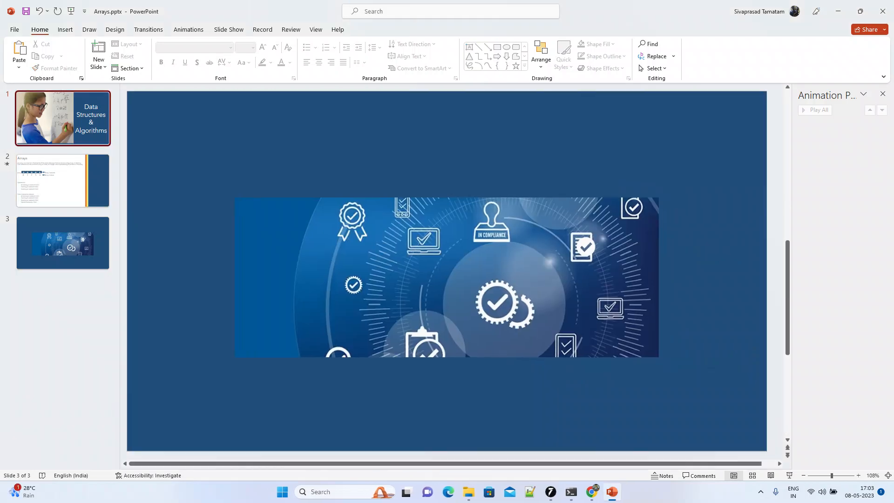
Step: Show slide 1, the 'Data Structures & Algorithms' title slide, in the editing area
click(62, 119)
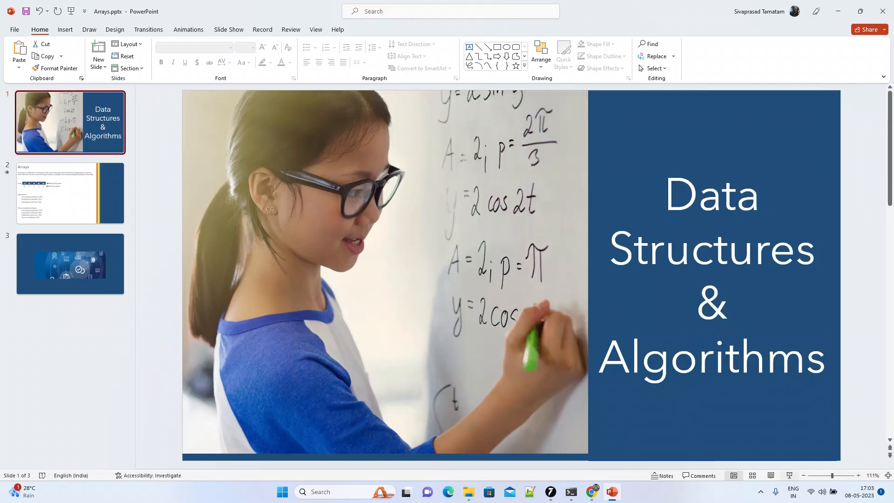
click(70, 263)
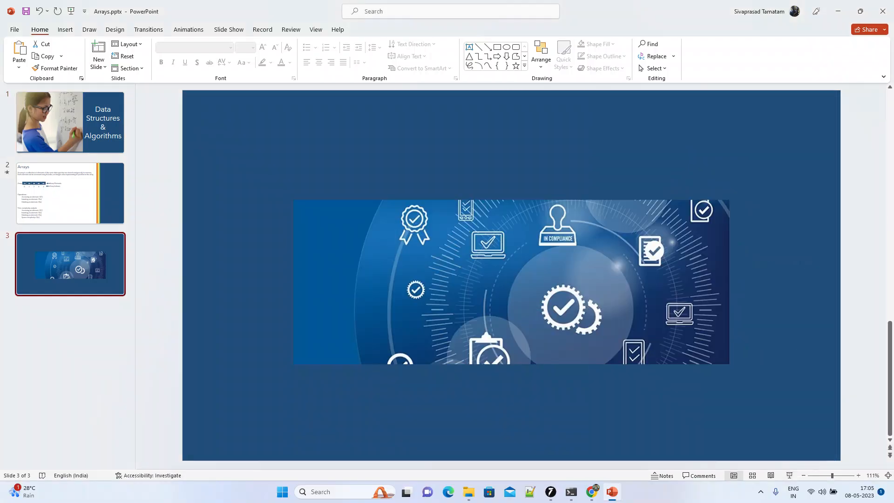